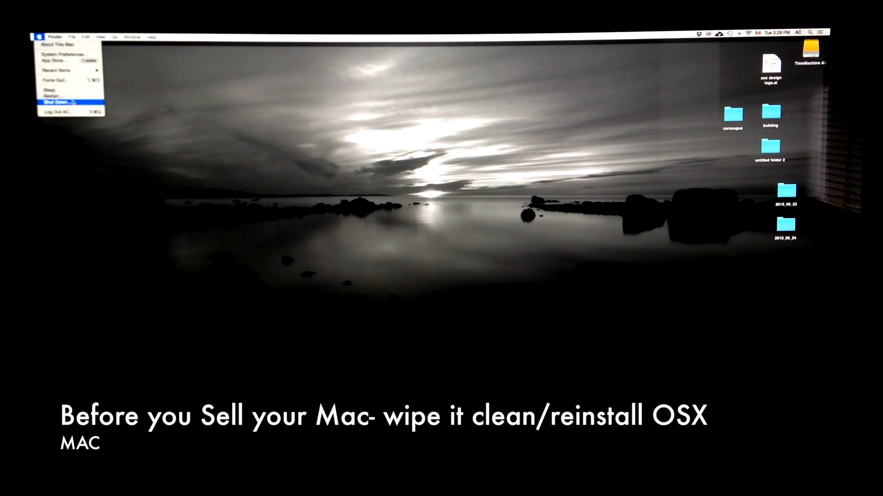
Shut down the Mac from the Apple menu to restart into recovery.
{"action": "left_click", "coordinate": [56, 102]}
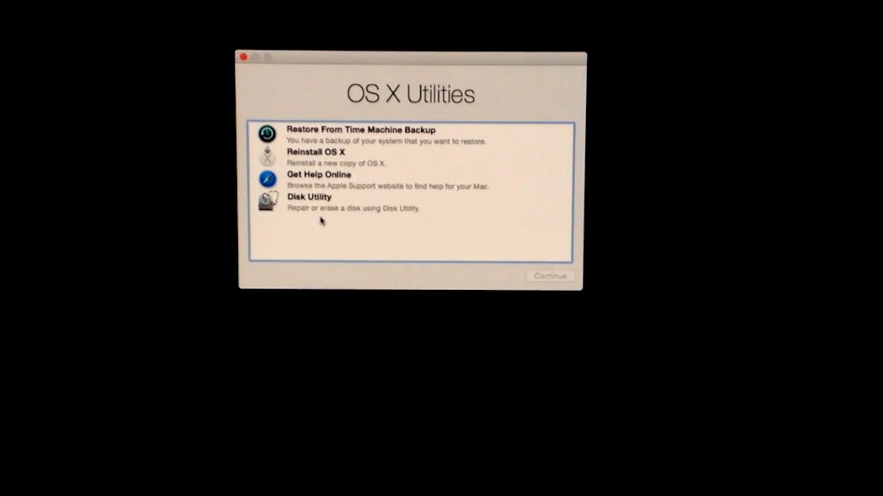
{"action": "mouse_move", "coordinate": [335, 175]}
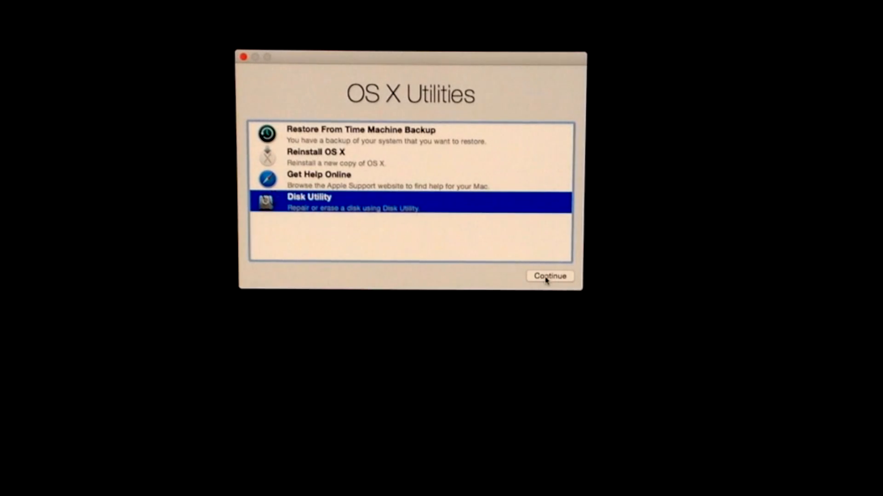
Launch Disk Utility from the OS X Utilities list.
{"action": "left_click", "coordinate": [550, 276]}
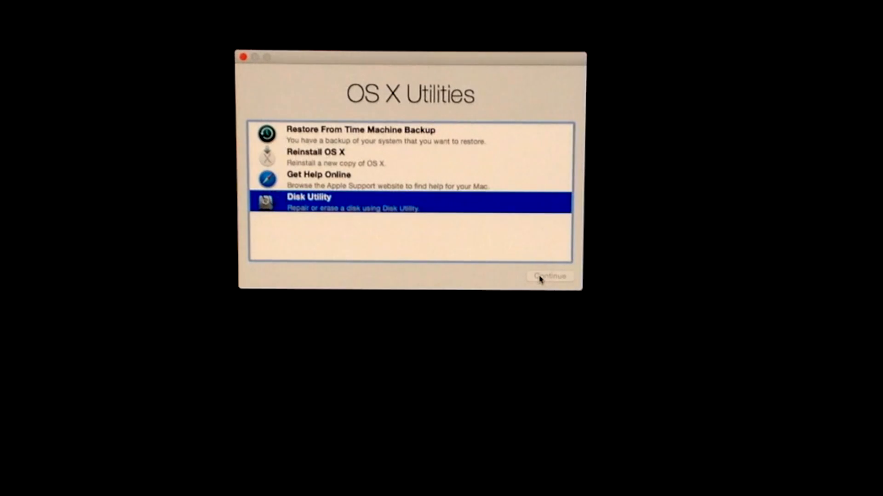
{"action": "left_click", "coordinate": [550, 277]}
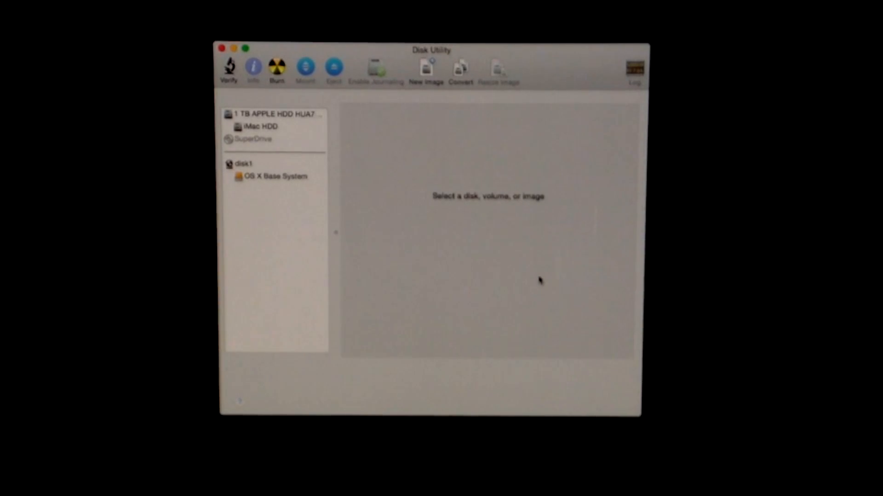
{"action": "mouse_move", "coordinate": [268, 128]}
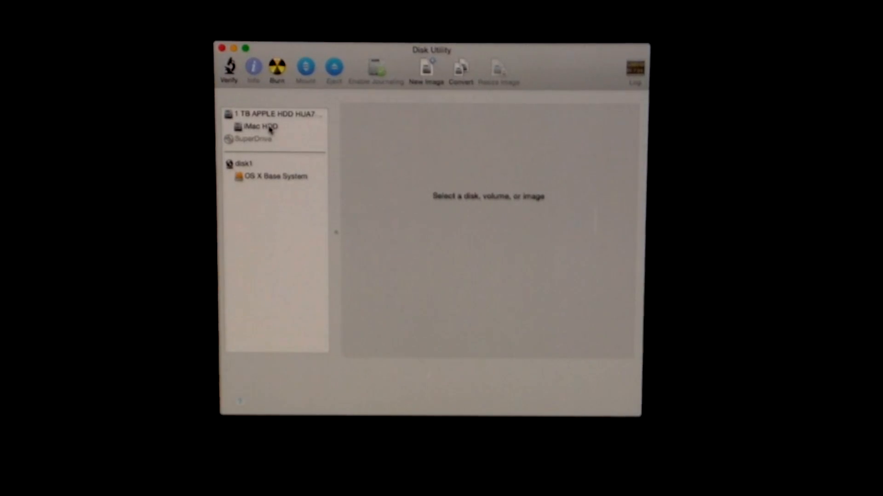
Show the Erase settings for the iMac HDD volume and bring up its Security Options.
{"action": "left_click", "coordinate": [258, 126]}
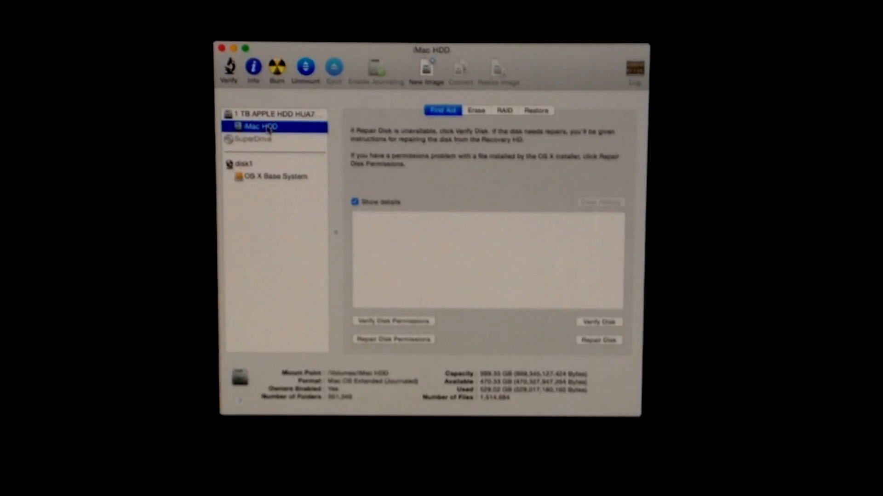
{"action": "mouse_move", "coordinate": [265, 127]}
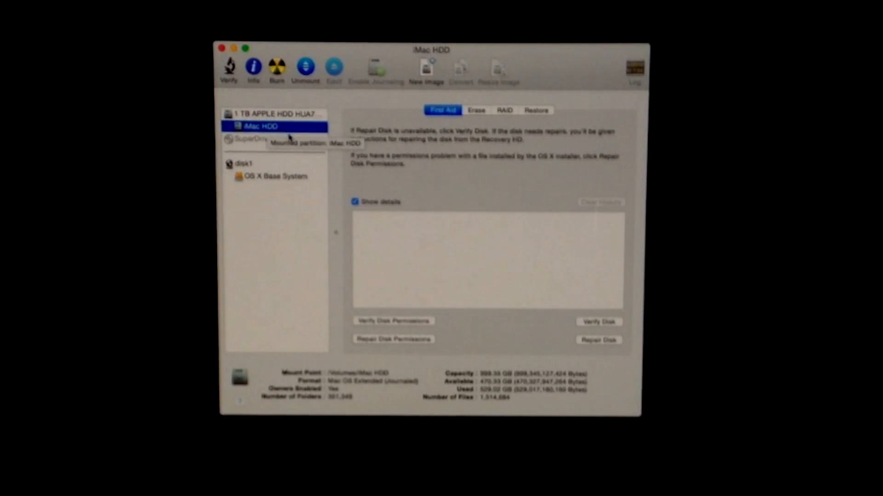
{"action": "mouse_move", "coordinate": [453, 121]}
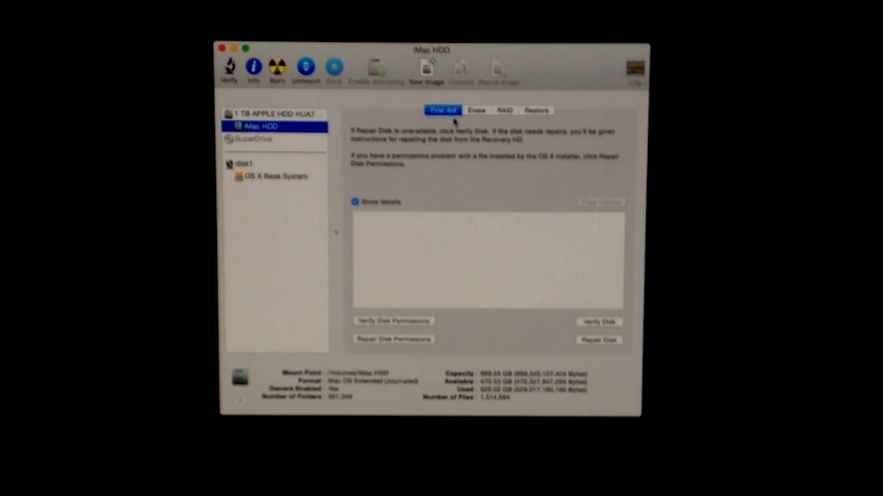
{"action": "left_click", "coordinate": [476, 109]}
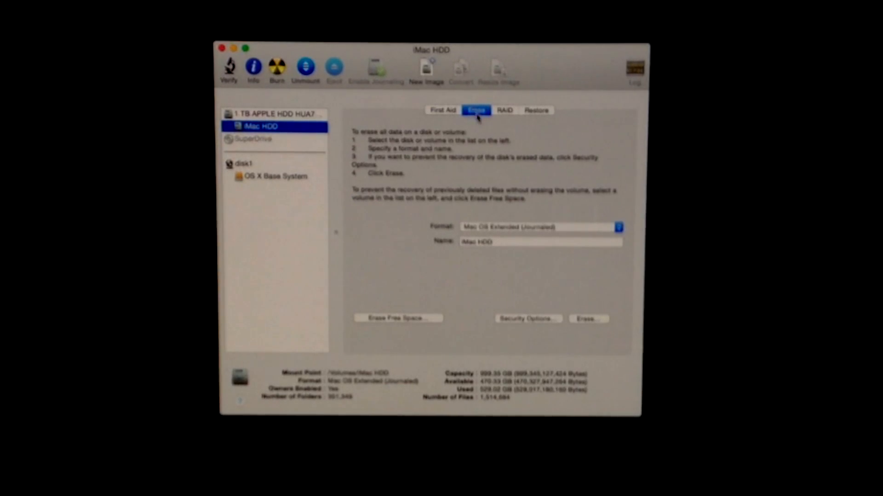
{"action": "mouse_move", "coordinate": [549, 239]}
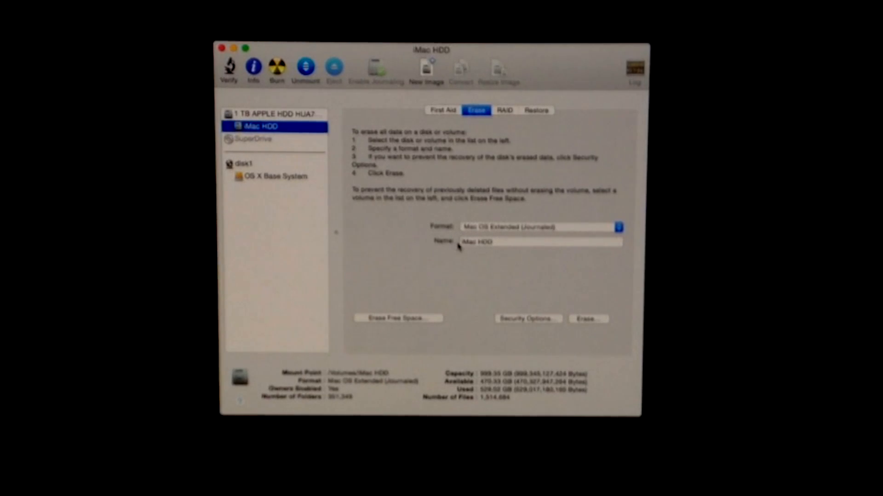
{"action": "mouse_move", "coordinate": [516, 269]}
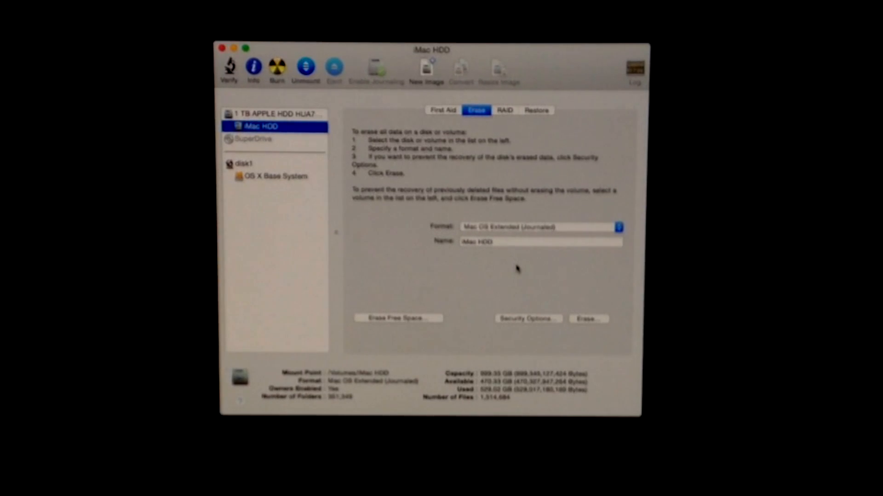
{"action": "mouse_move", "coordinate": [554, 303]}
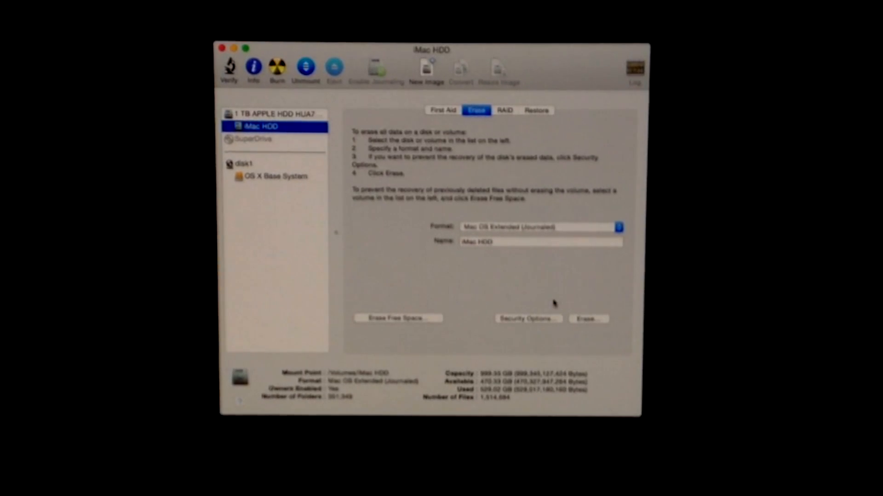
{"action": "mouse_move", "coordinate": [490, 326]}
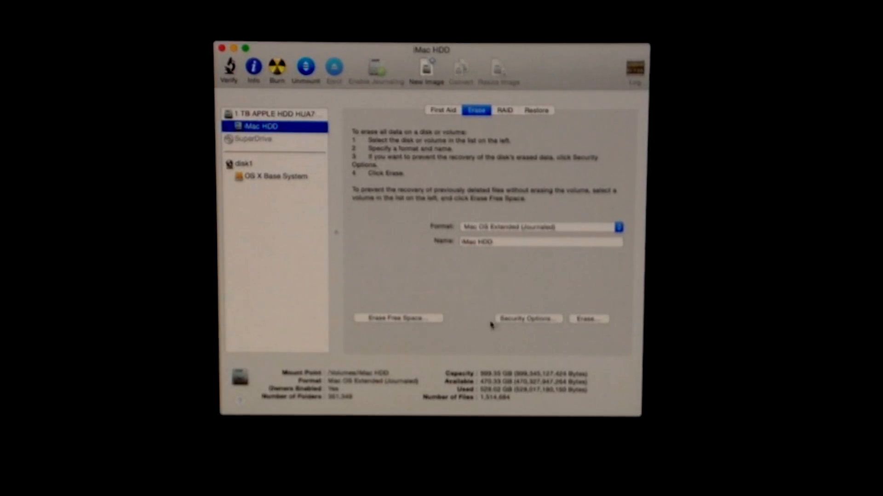
{"action": "mouse_move", "coordinate": [557, 330]}
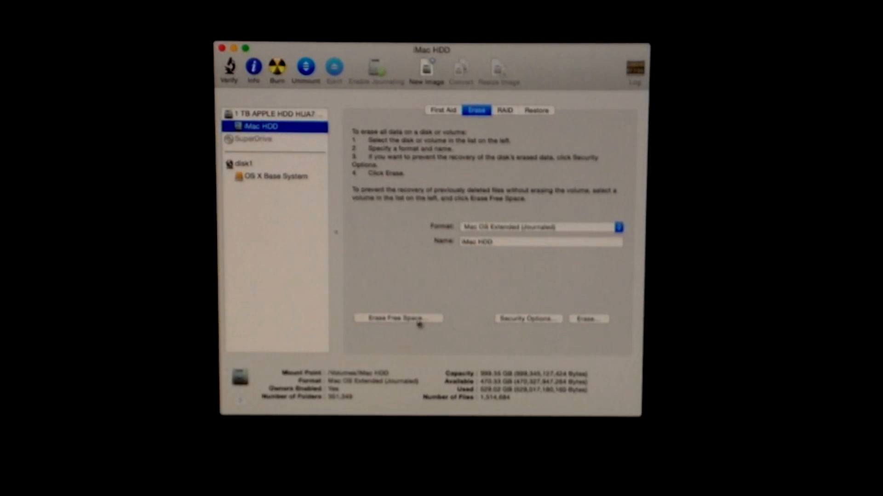
{"action": "mouse_move", "coordinate": [400, 318]}
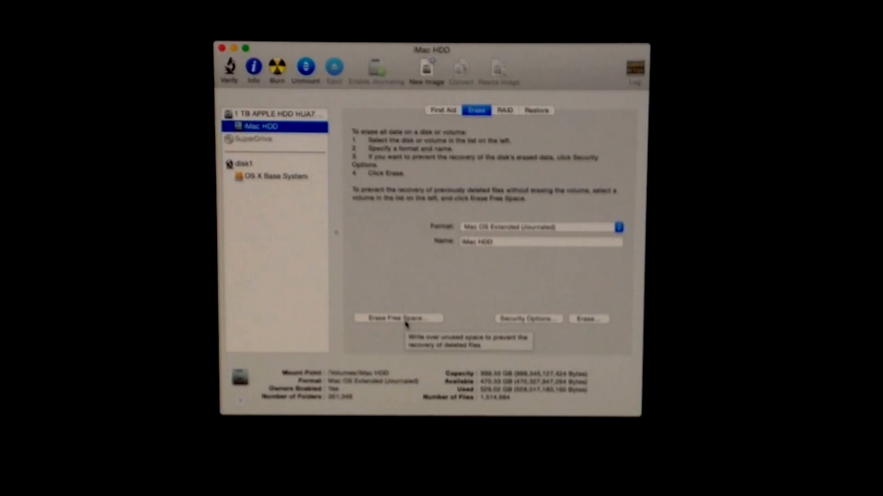
{"action": "mouse_move", "coordinate": [440, 329]}
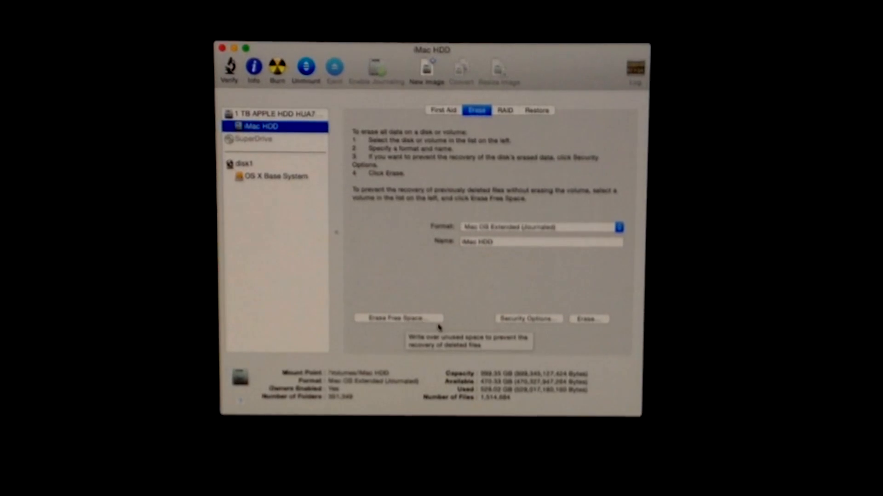
{"action": "left_click", "coordinate": [528, 319]}
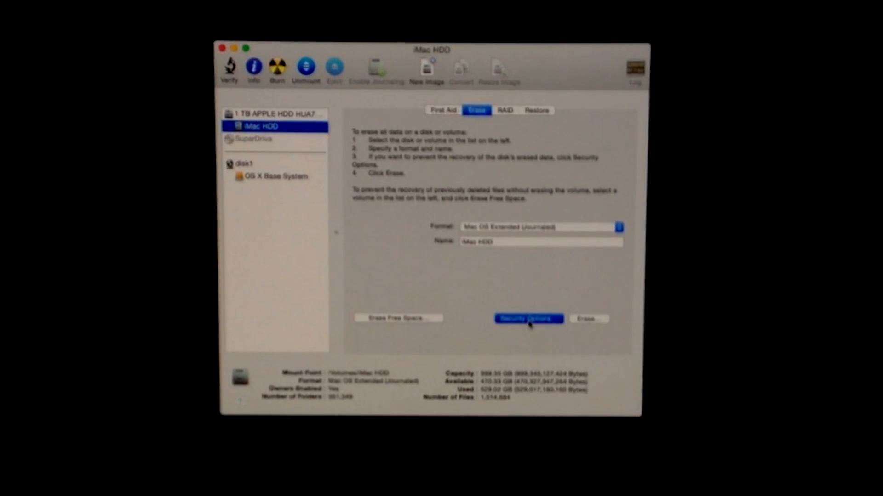
{"action": "left_click", "coordinate": [528, 319]}
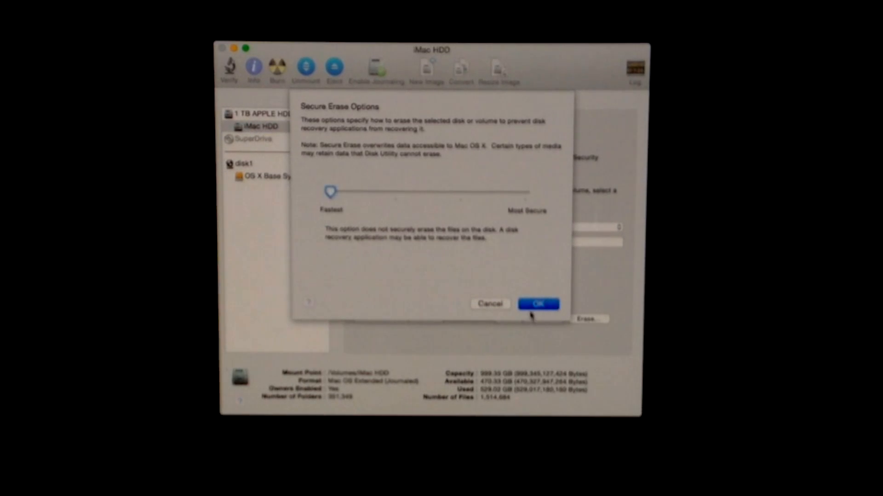
{"action": "mouse_move", "coordinate": [527, 194]}
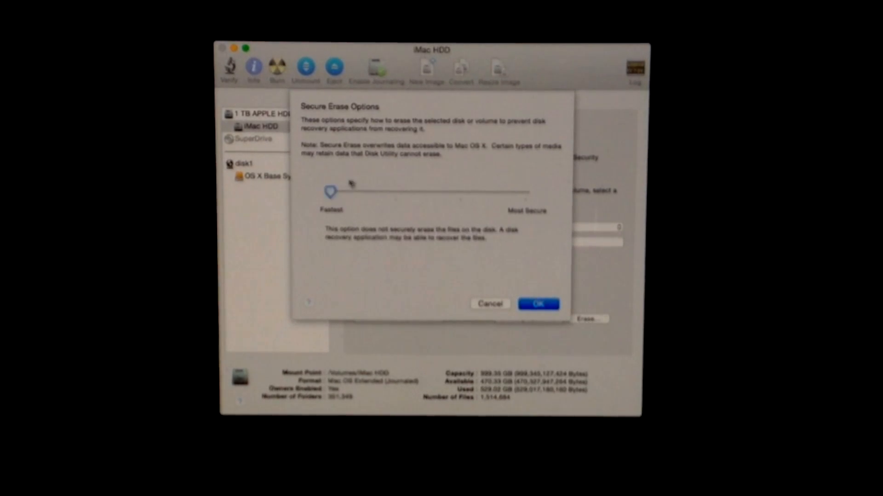
{"action": "mouse_move", "coordinate": [326, 210]}
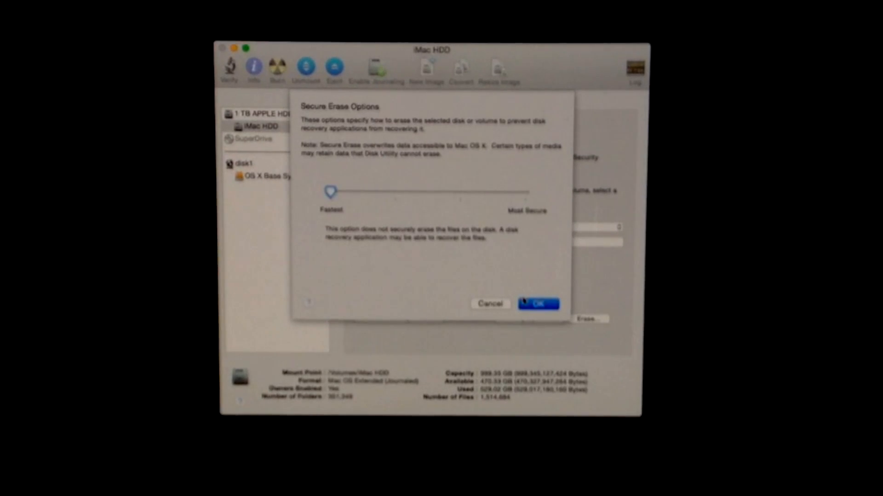
{"action": "mouse_move", "coordinate": [521, 197]}
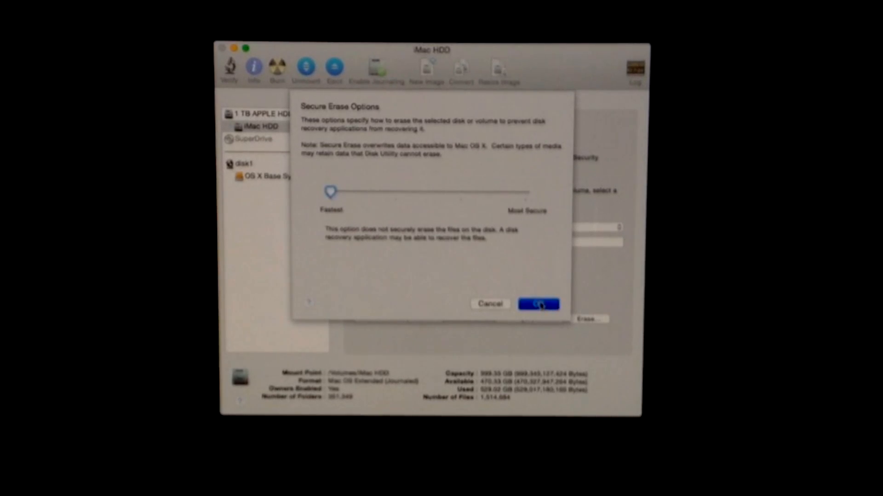
{"action": "left_click", "coordinate": [538, 305]}
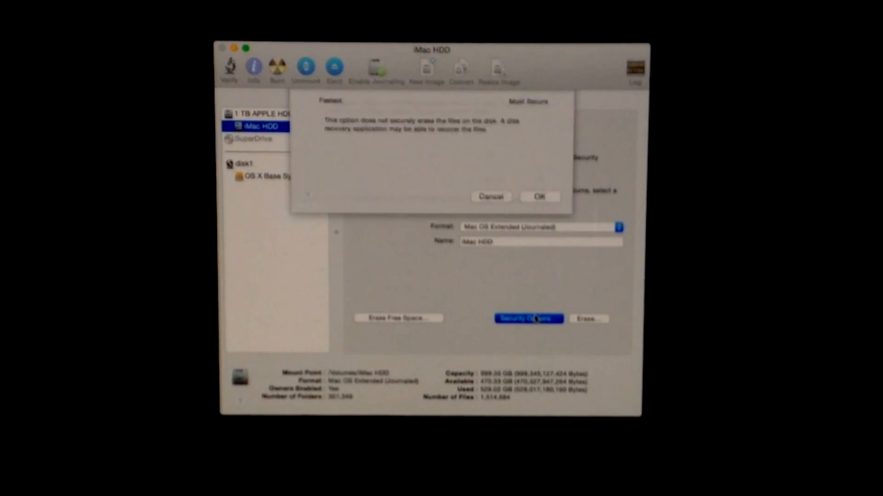
{"action": "left_click", "coordinate": [528, 318]}
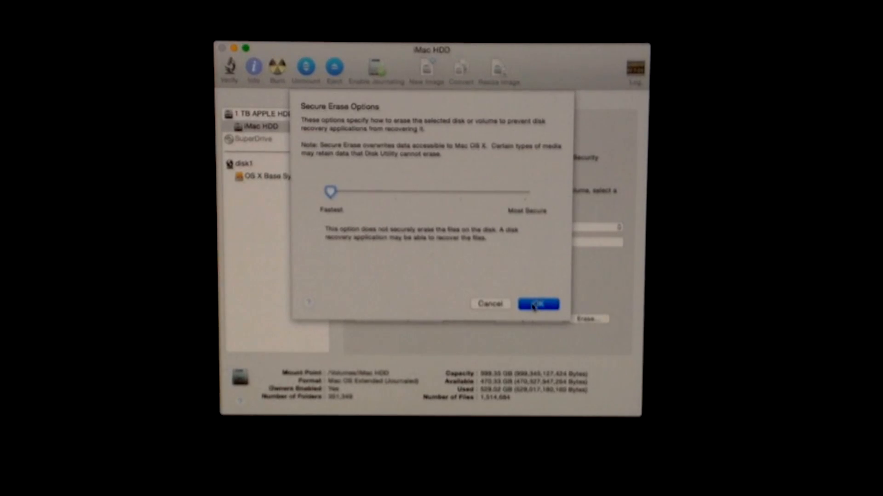
{"action": "left_click", "coordinate": [536, 304]}
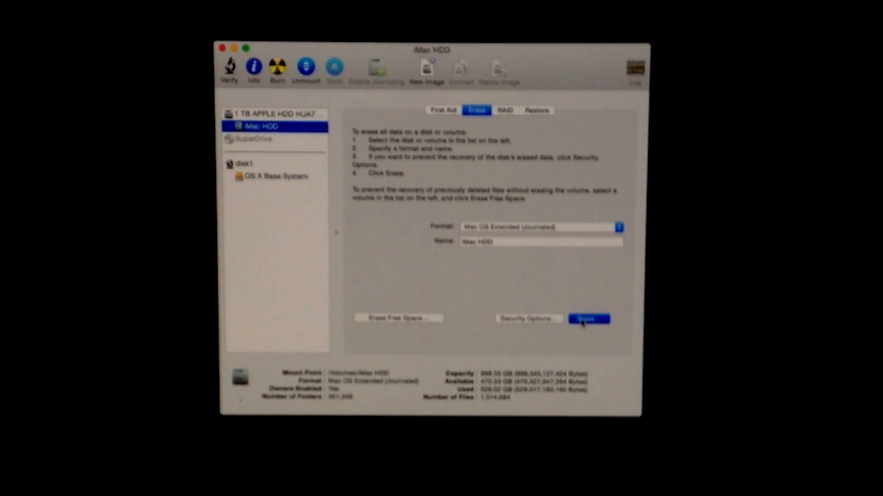
Erase the iMac HDD partition as Mac OS Extended (Journaled), confirming the erase.
{"action": "left_click", "coordinate": [588, 319]}
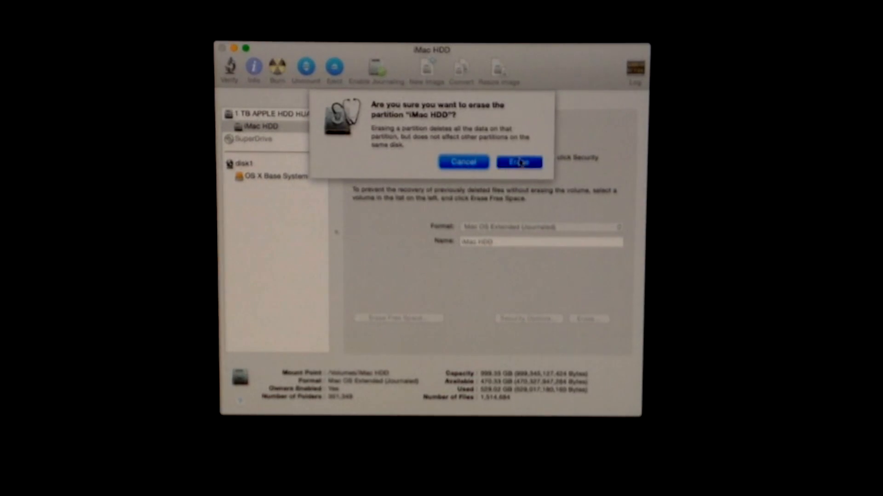
{"action": "left_click", "coordinate": [517, 162]}
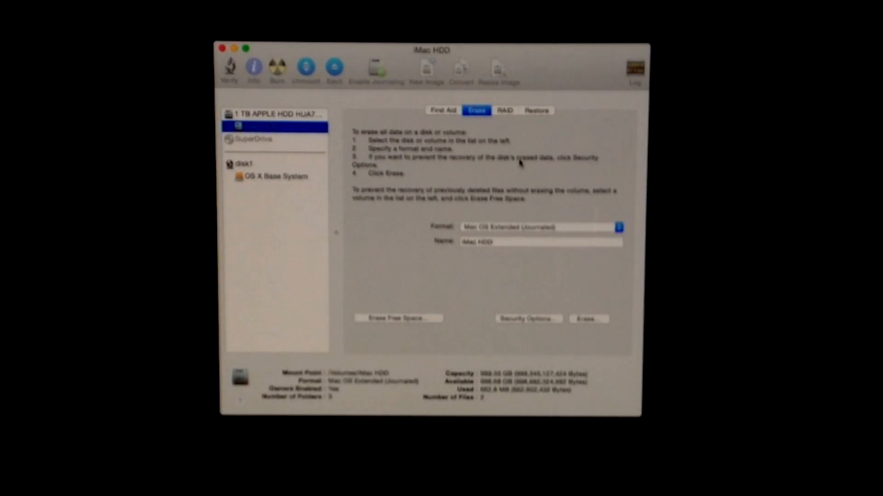
{"action": "left_click", "coordinate": [273, 126]}
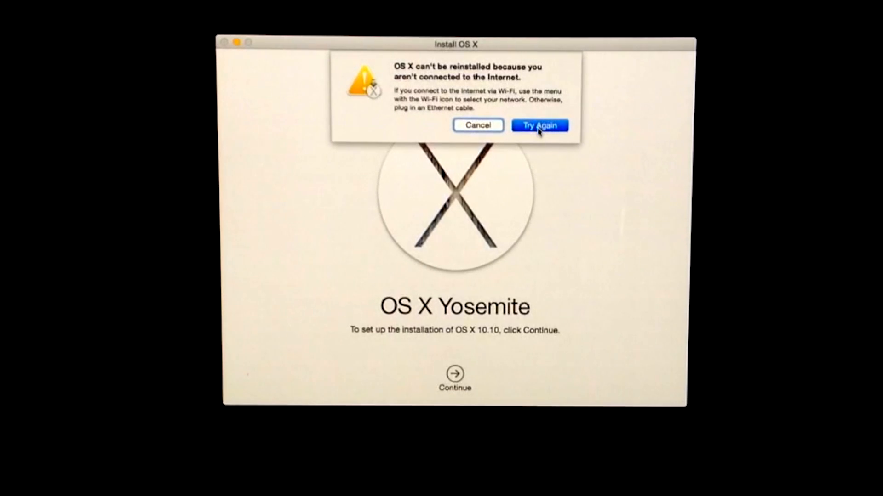
Retry the internet check, reinstall OS X Yosemite and let Apple verify eligibility.
{"action": "left_click", "coordinate": [478, 125]}
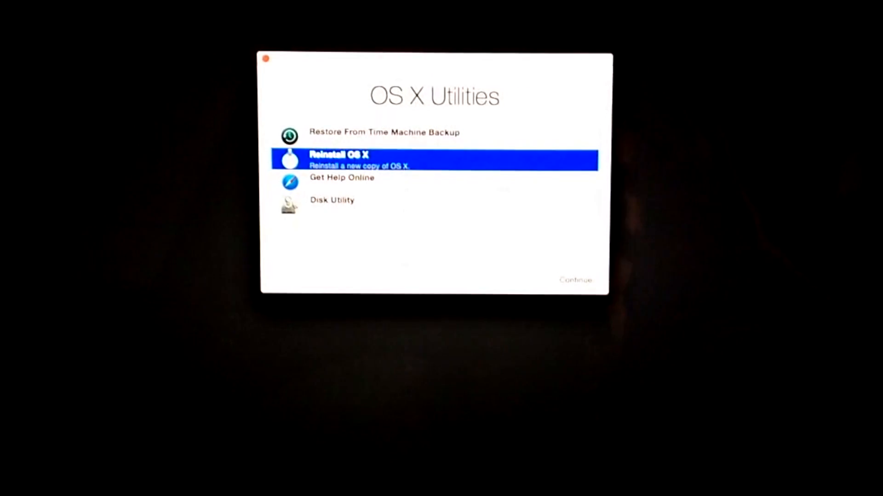
{"action": "left_click", "coordinate": [575, 279]}
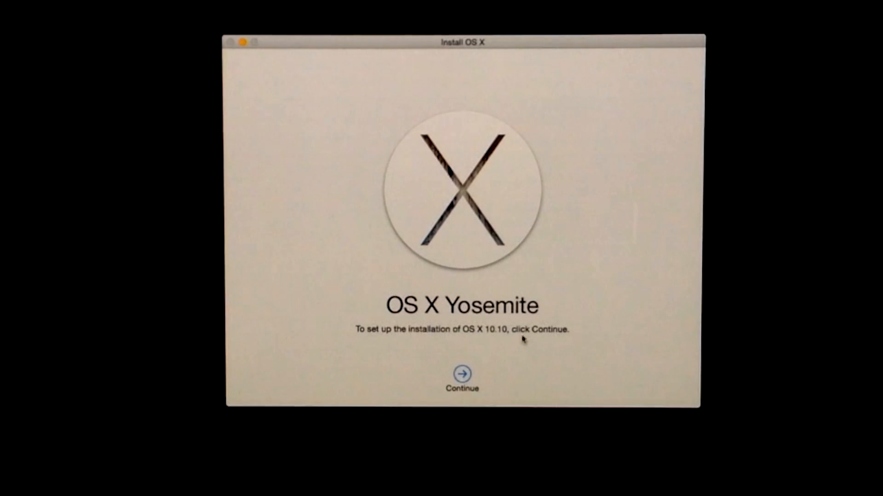
{"action": "left_click", "coordinate": [461, 372]}
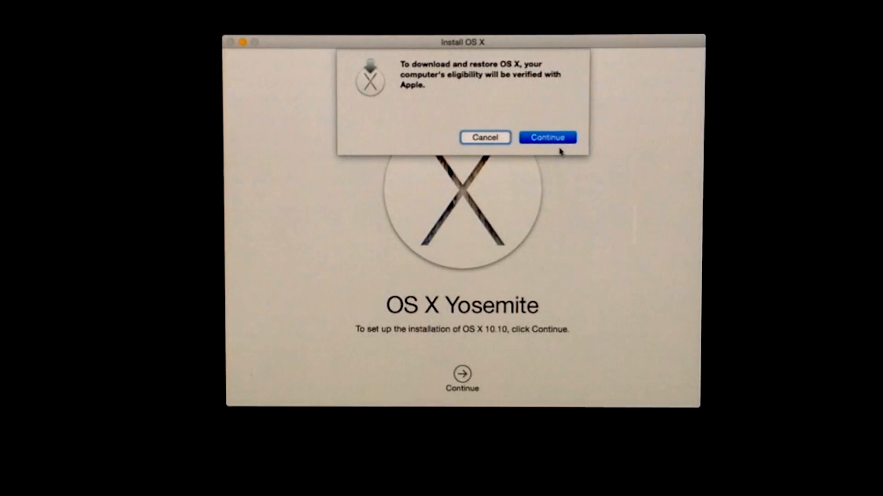
{"action": "left_click", "coordinate": [548, 137]}
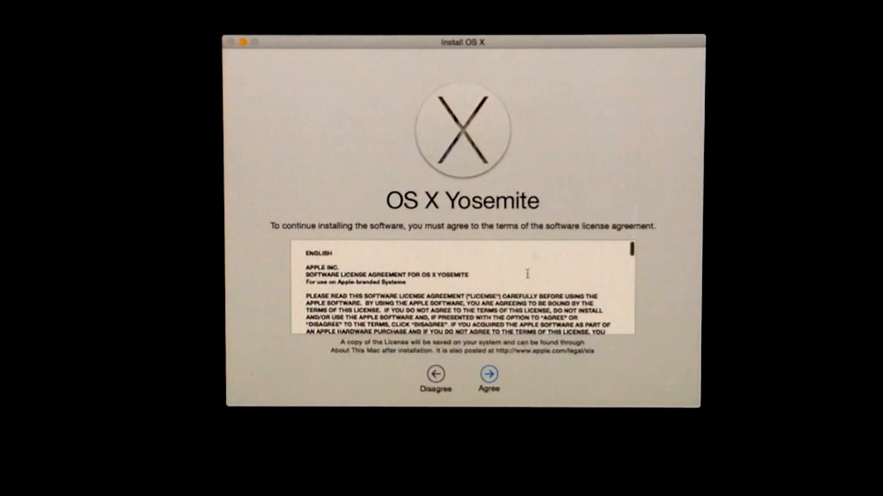
Accept the OS X Yosemite software license agreement and confirm it.
{"action": "left_click", "coordinate": [487, 375]}
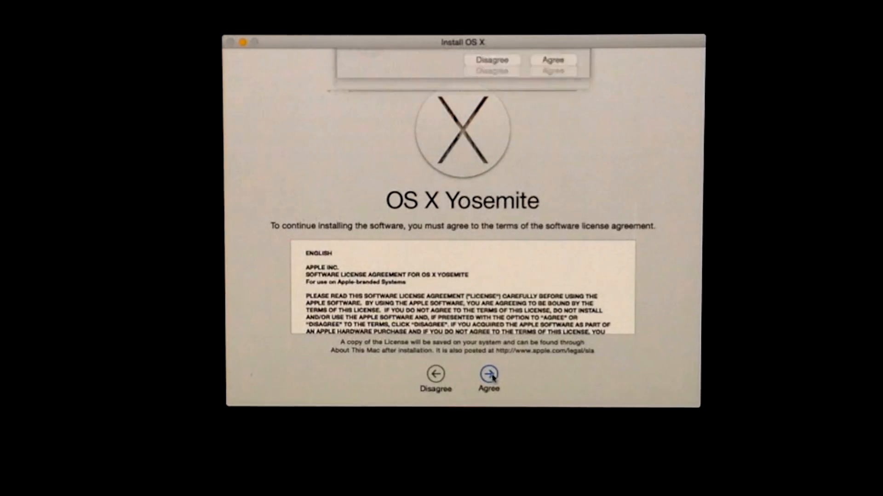
{"action": "left_click", "coordinate": [487, 374]}
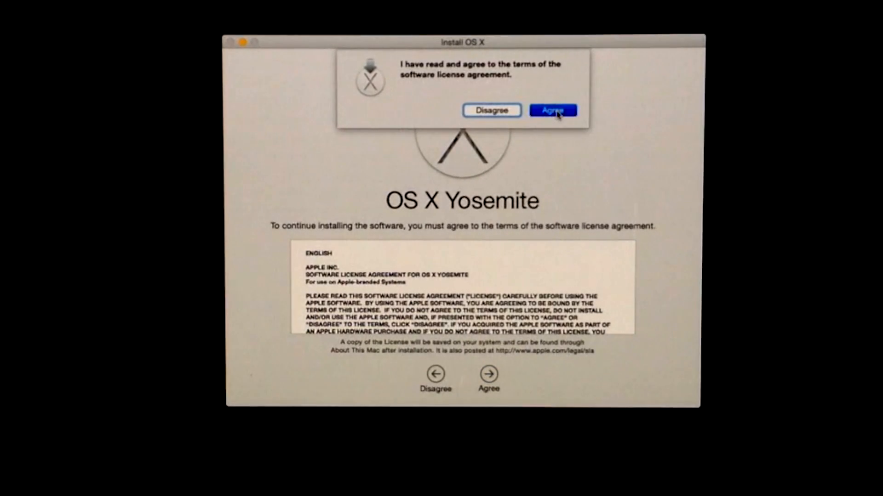
{"action": "left_click", "coordinate": [551, 109]}
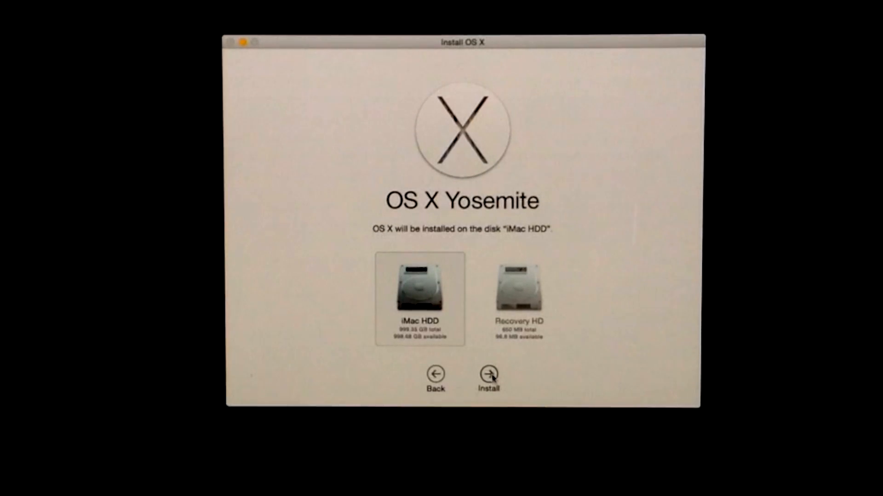
Start installing OS X Yosemite onto iMac HDD.
{"action": "left_click", "coordinate": [487, 372]}
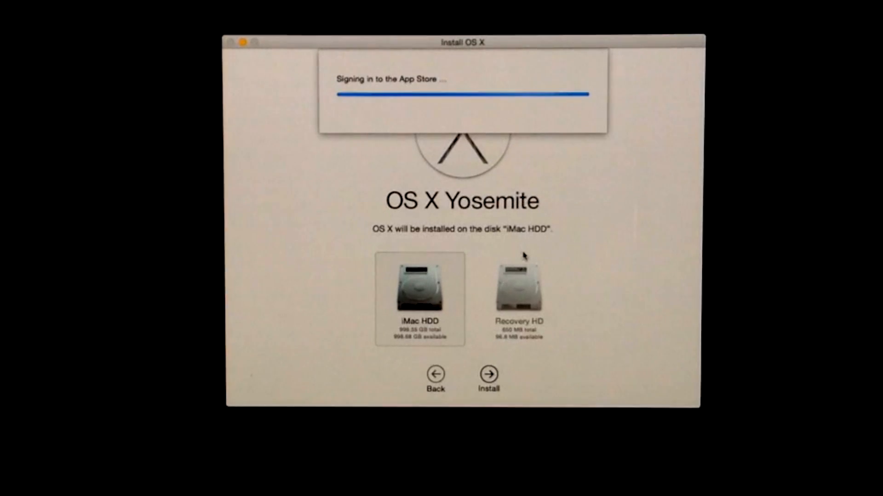